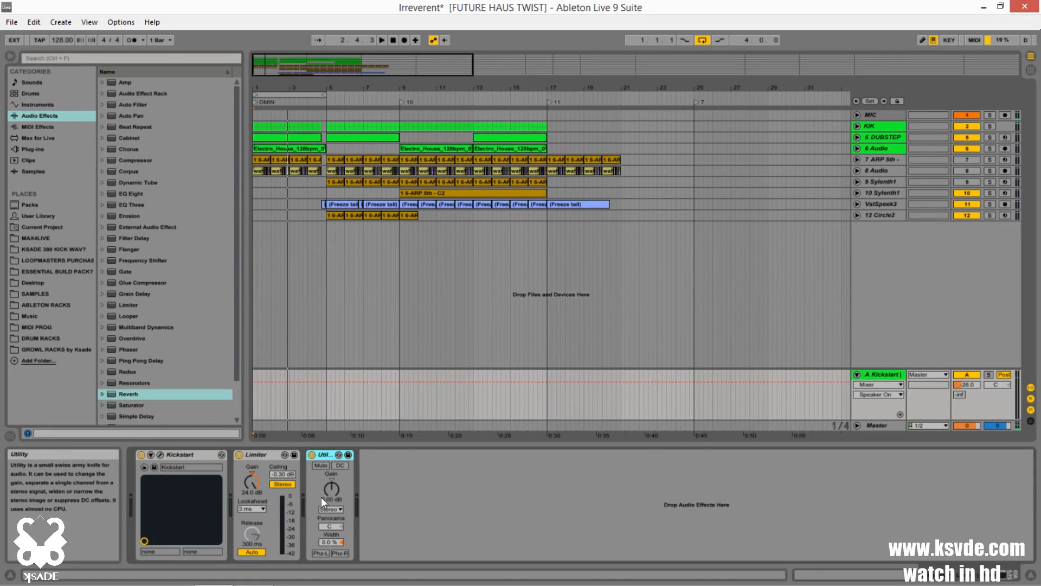
Step: Activate the Kickstart return track, mute it for comparison, then leave it active
double_click(180, 454)
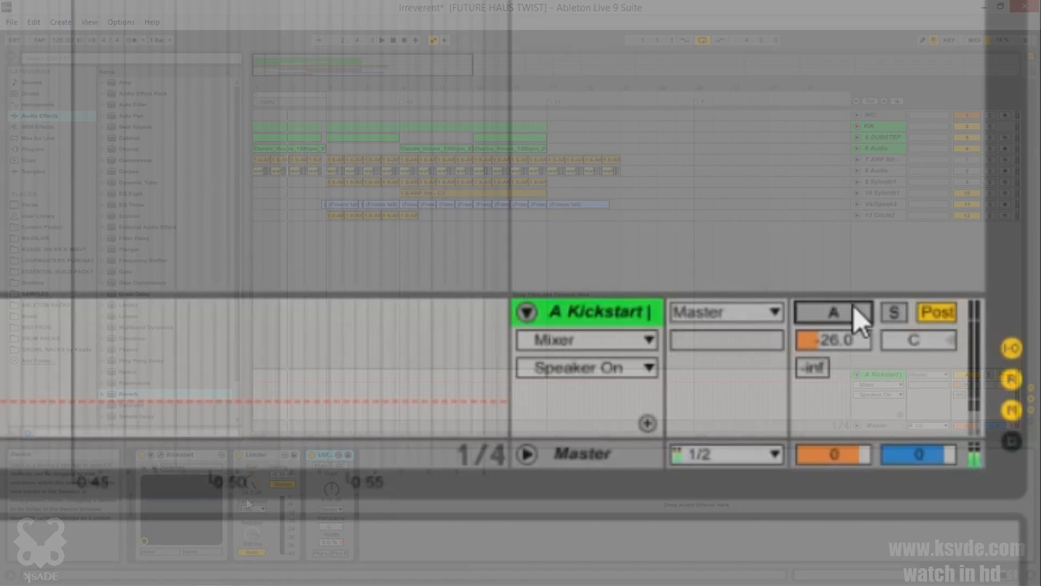
left_click(832, 313)
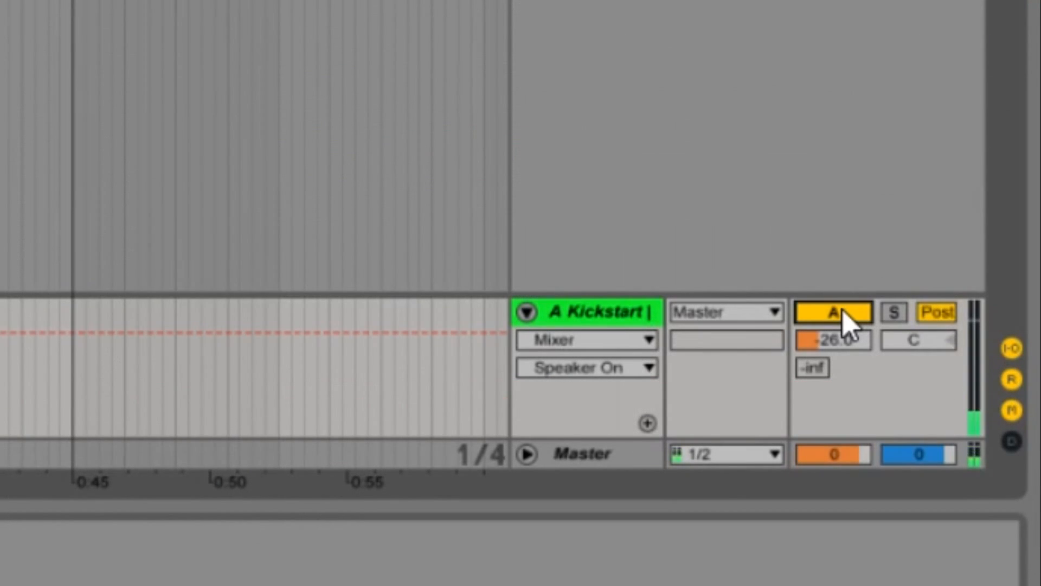
left_click(833, 312)
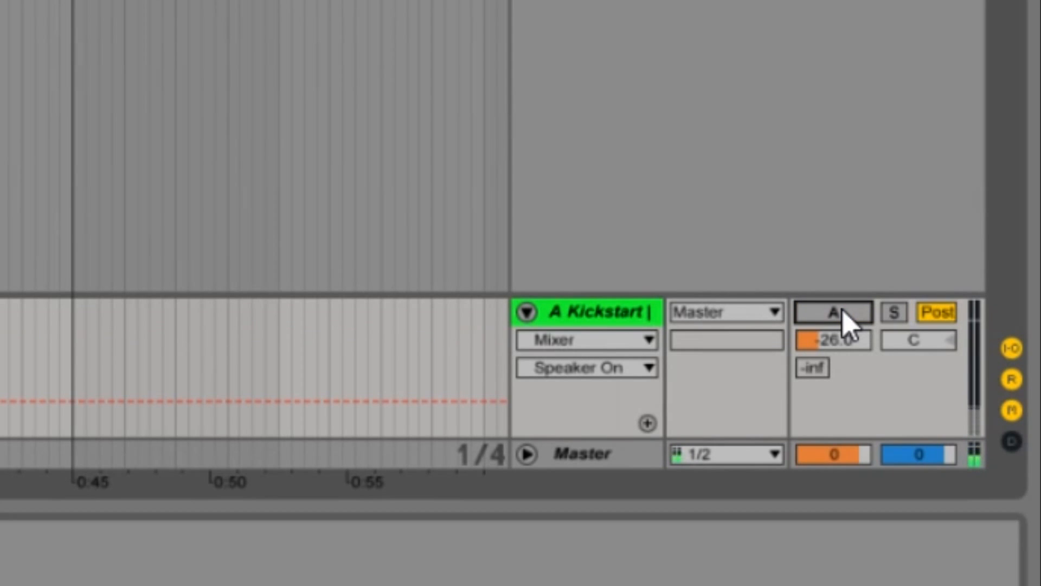
left_click(833, 313)
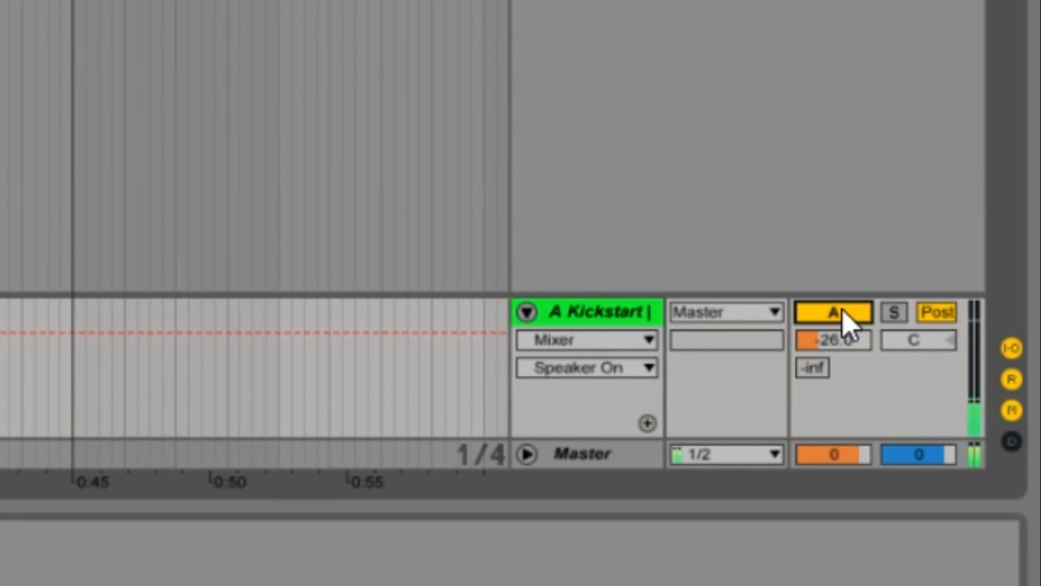